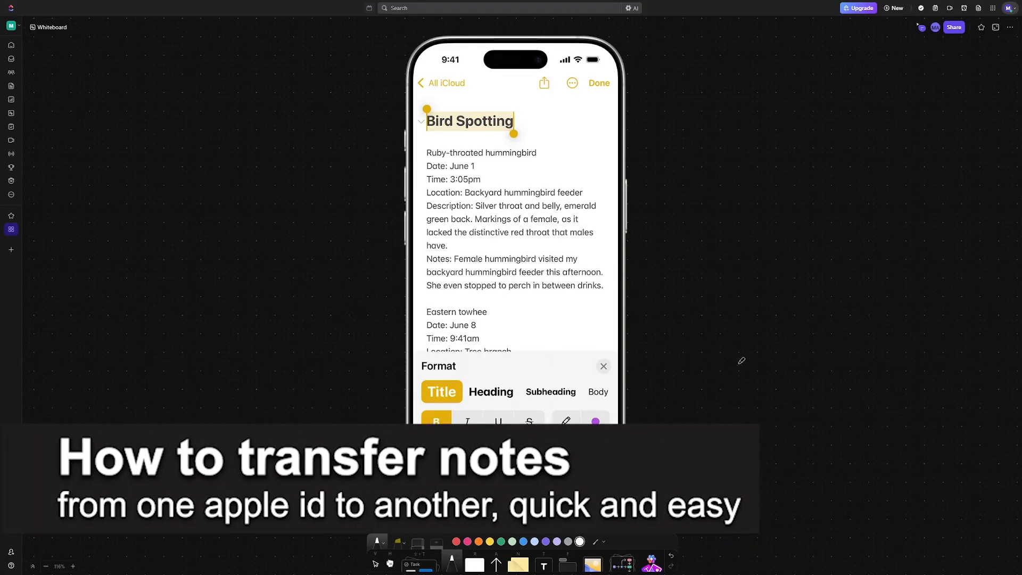
- Handwrite 'Apple ID 1 → Apple ID 2' beside the Notes screenshot
{"action": "type", "text": "Ap"}
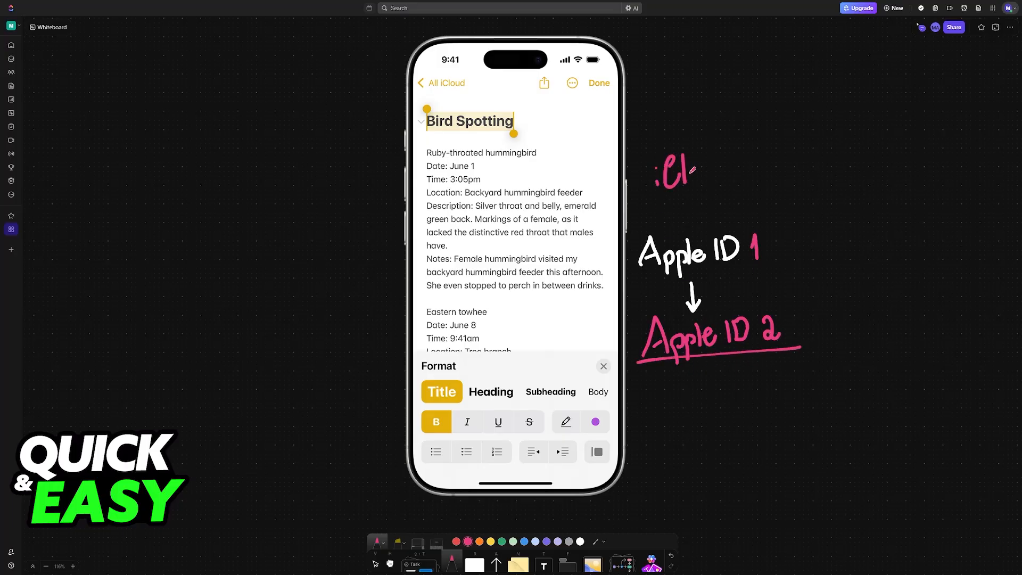
- Advance the board to the iPhone Settings screenshot with the Apple ID entry
{"action": "left_click_drag", "start_coordinate": [691, 169], "coordinate": [729, 172]}
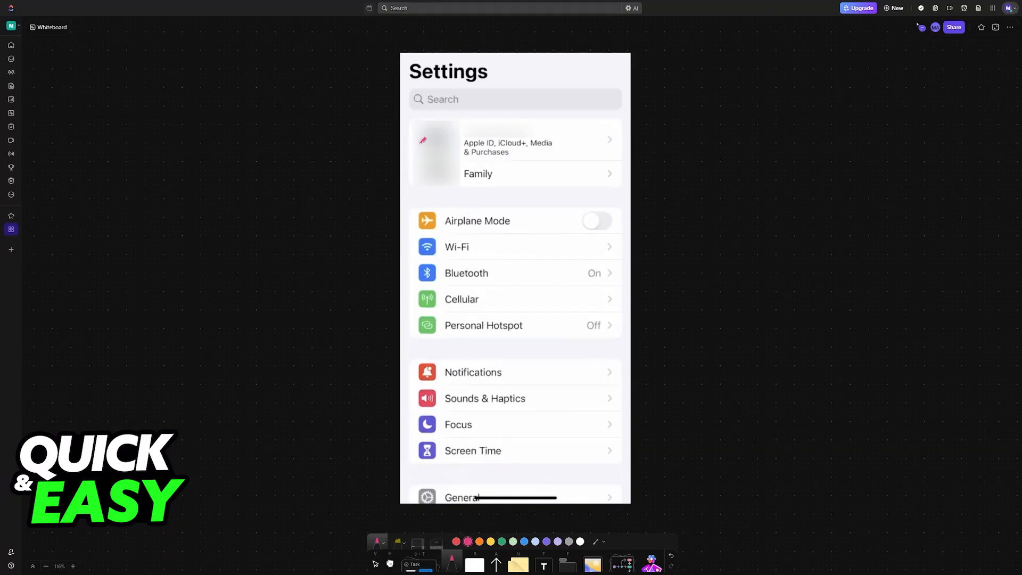
- Draw a pink curved arrow pointing at the iCloud row
{"action": "left_click_drag", "start_coordinate": [427, 140], "coordinate": [450, 156]}
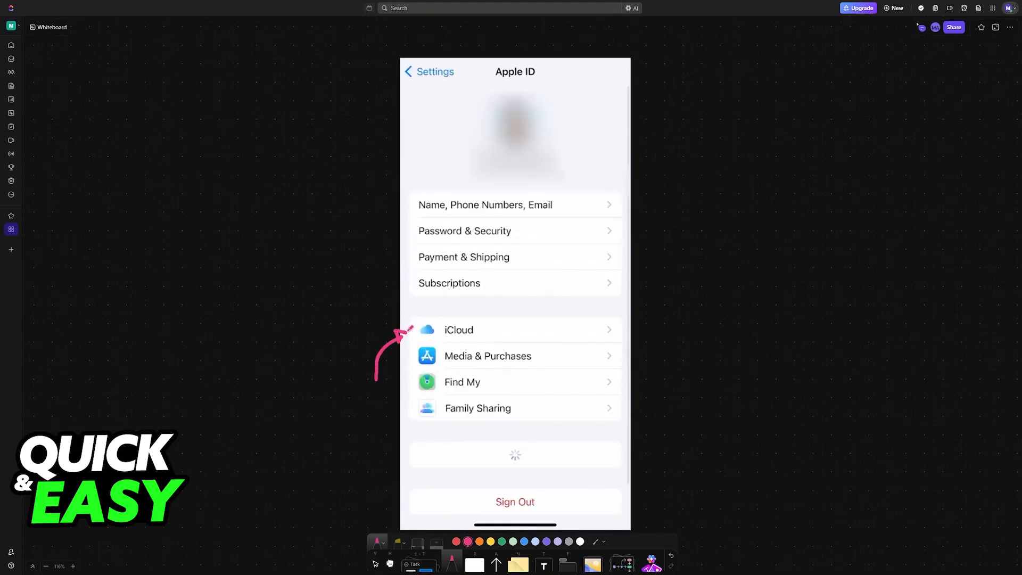
{"action": "left_click", "coordinate": [458, 329]}
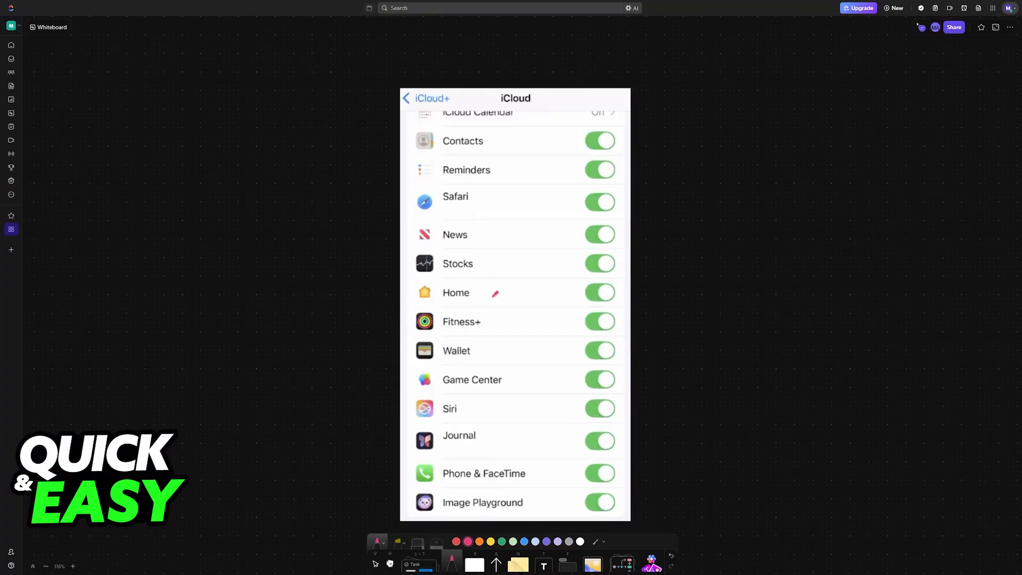
{"action": "mouse_move", "coordinate": [537, 314]}
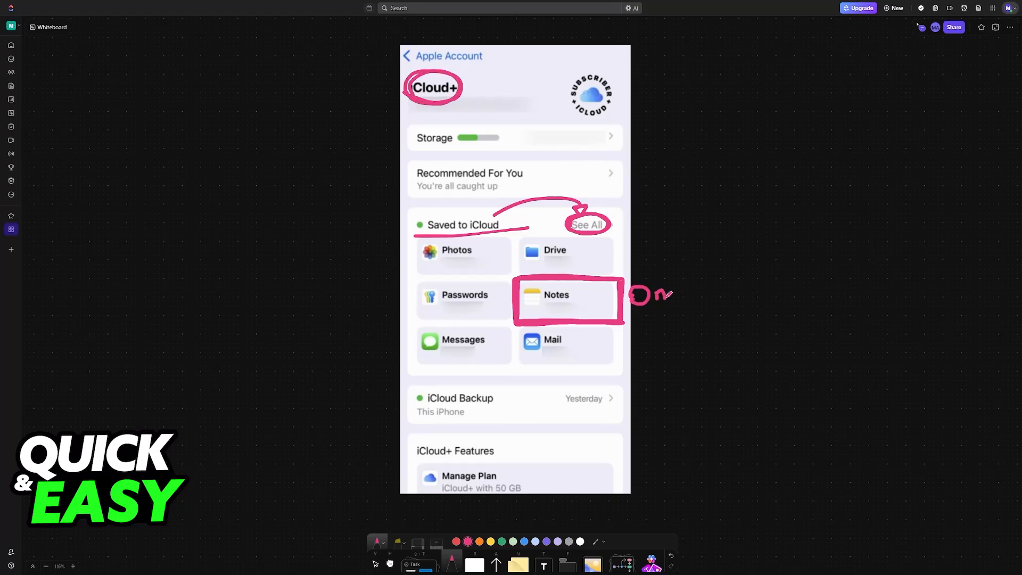
- Bring back the Apple ID screenshot for pink '1', iCloud underline and Sign Out arrow
{"action": "left_click", "coordinate": [406, 56]}
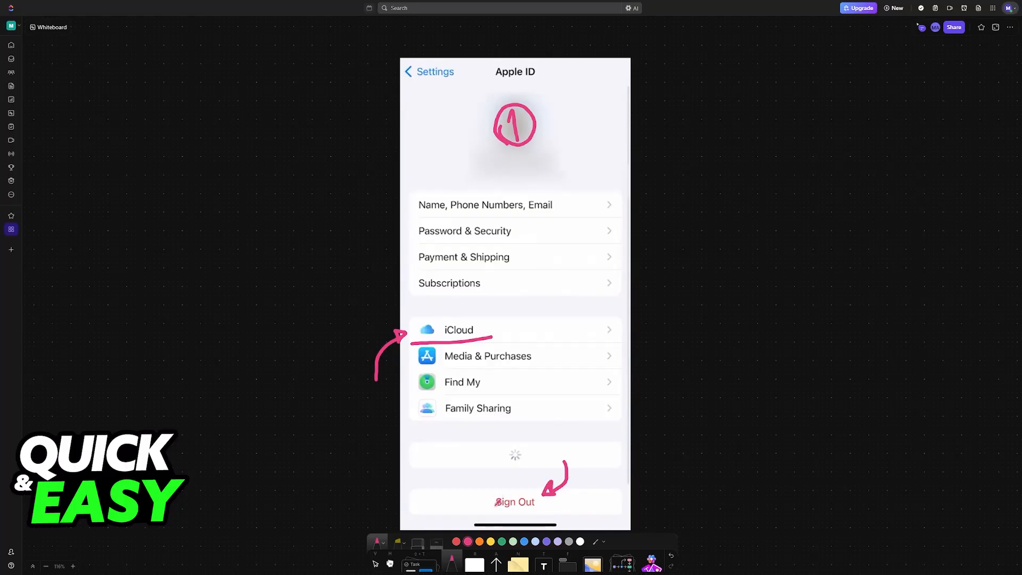
- Erase the '1' and Sign Out arrow, and write '2' on the profile
{"action": "left_click_drag", "start_coordinate": [496, 486], "coordinate": [527, 508]}
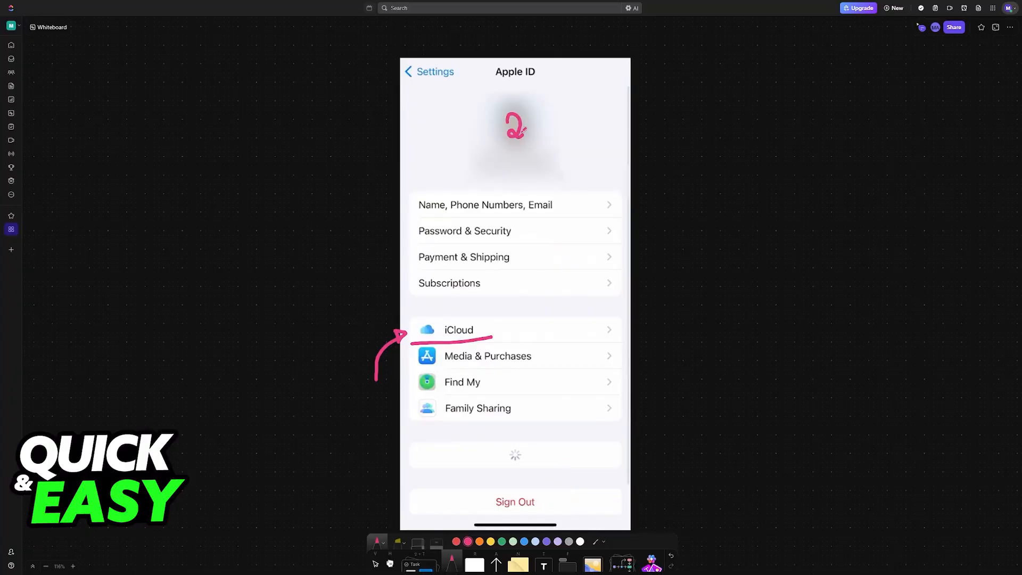
{"action": "left_click_drag", "start_coordinate": [496, 114], "coordinate": [535, 143]}
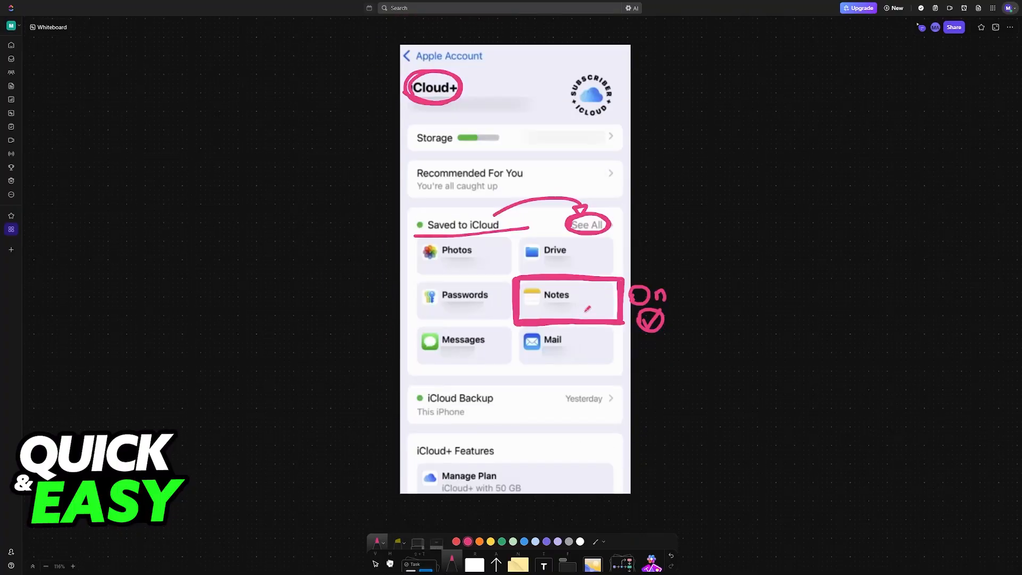
- Scroll to the iCloud+ screenshot to check mark under 'On' beside Notes
{"action": "scroll", "scroll_direction": "down", "scroll_amount": 3}
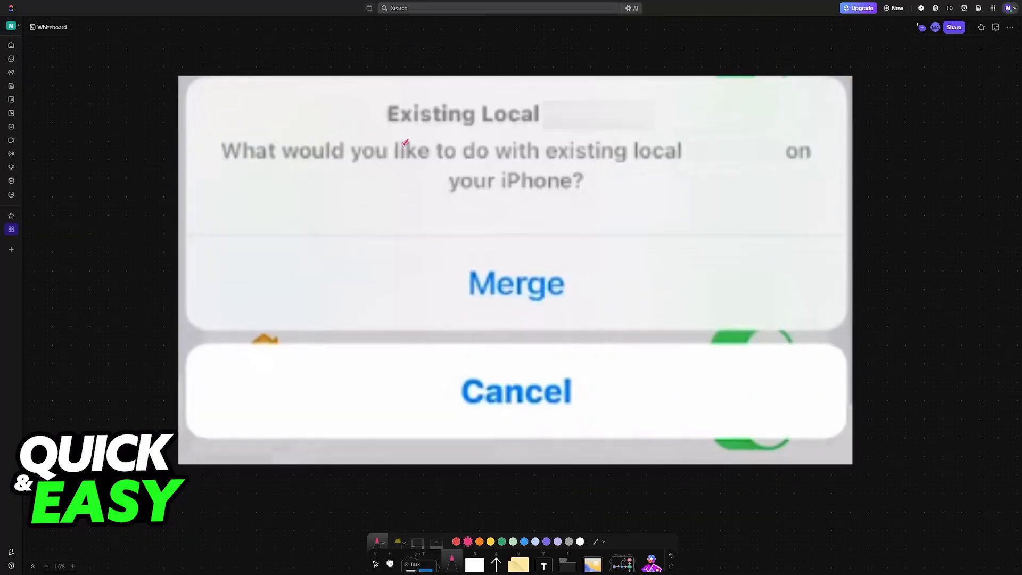
- Draw pink lines under the Existing Local prompt title
{"action": "left_click_drag", "start_coordinate": [380, 134], "coordinate": [731, 137]}
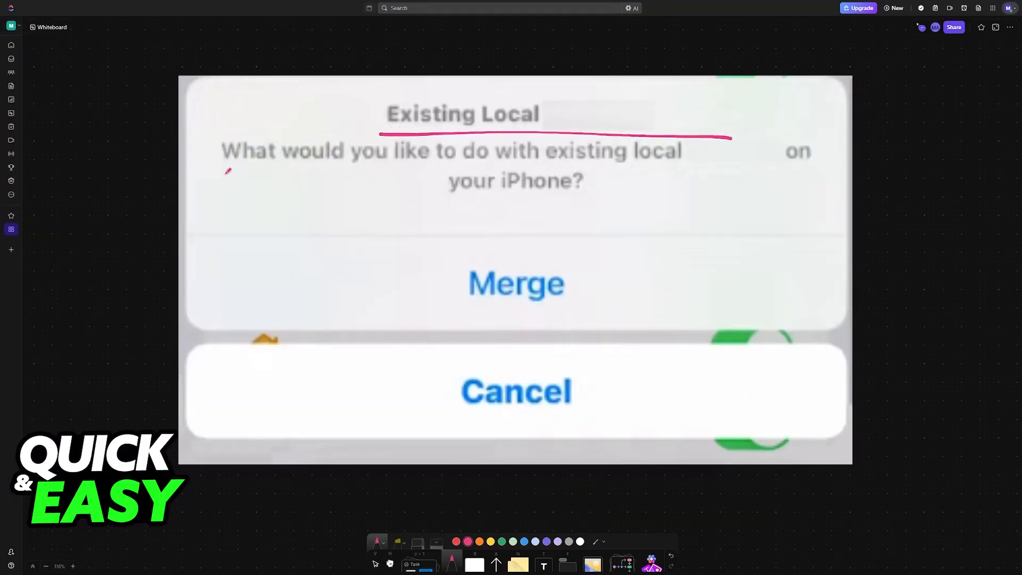
{"action": "left_click_drag", "start_coordinate": [219, 172], "coordinate": [603, 202]}
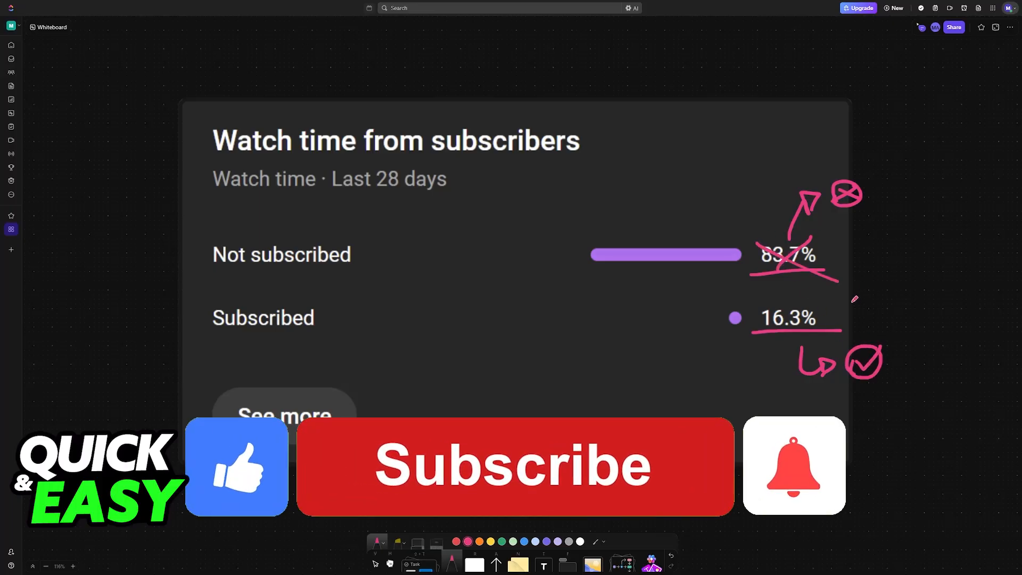
- Press the Subscribe banner below the marked-up watch-time chart
{"action": "left_click", "coordinate": [514, 465]}
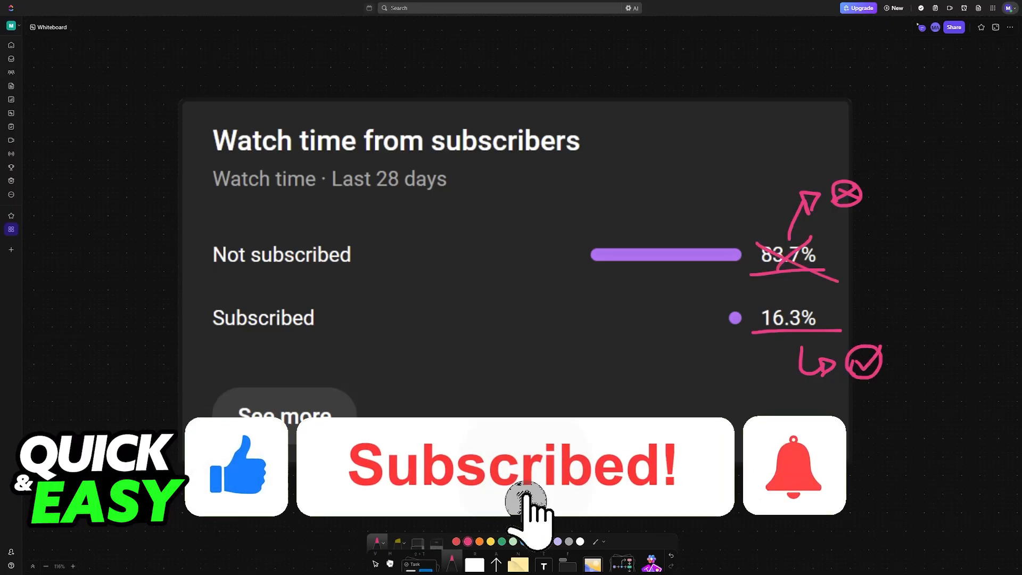